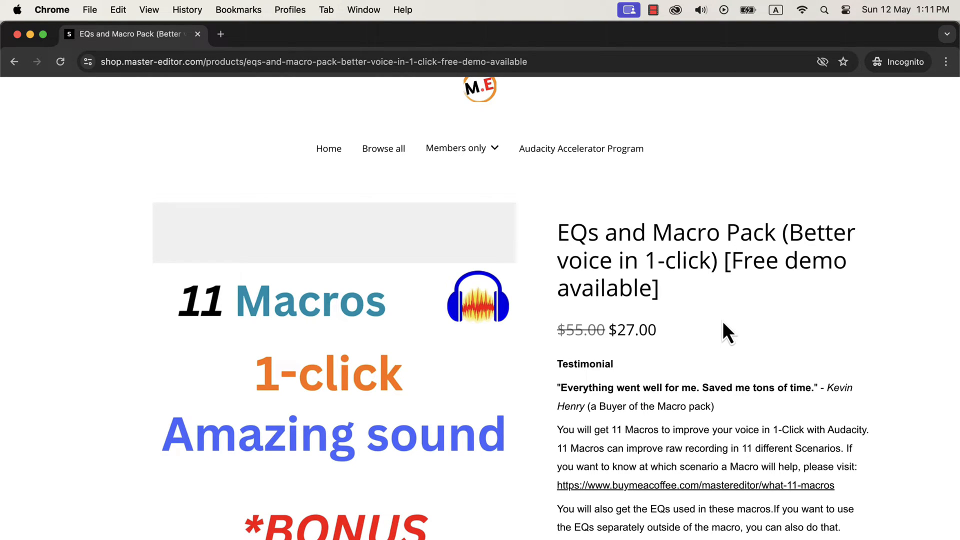
- In Finder, browse into the extracted Macros and EQs folder and view the EQs folder's files
scroll("down", 3)
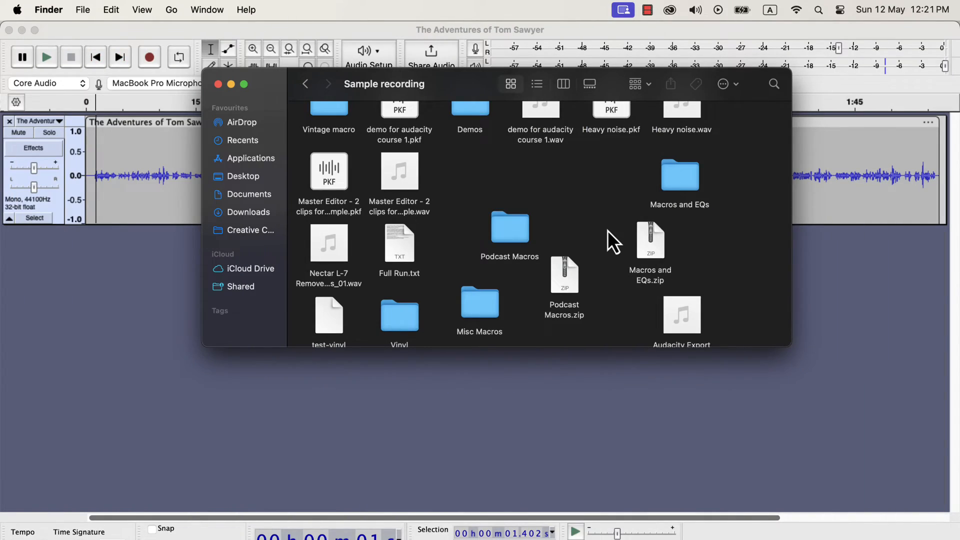
left_click(650, 240)
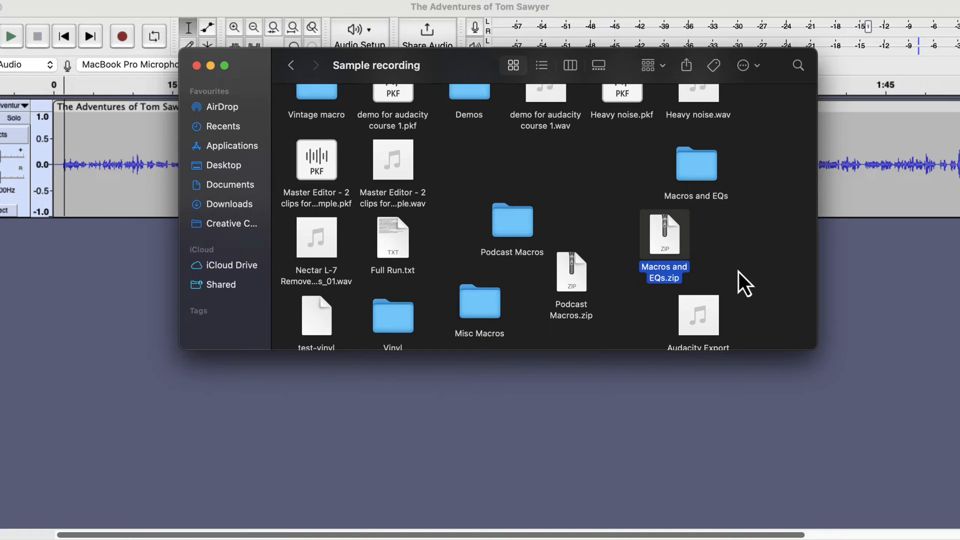
left_click(697, 164)
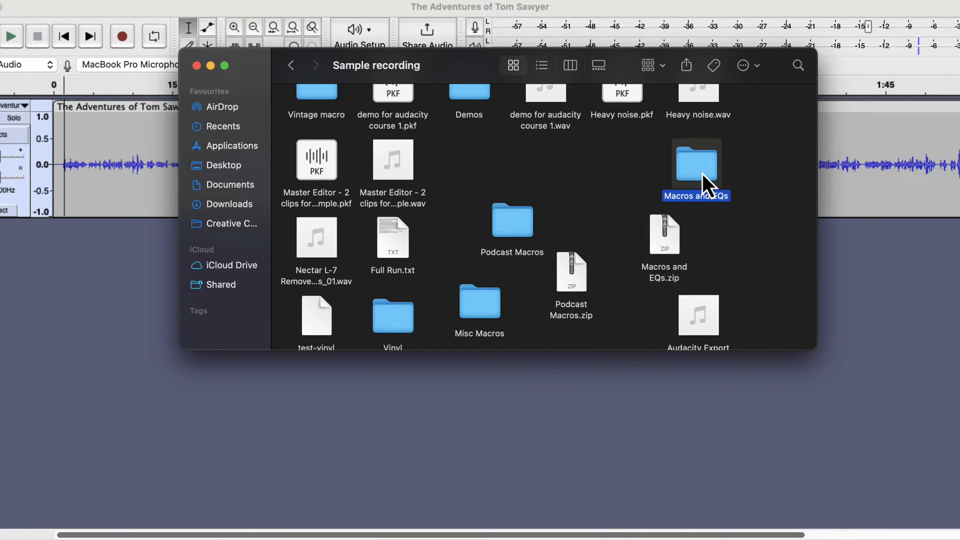
double_click(696, 160)
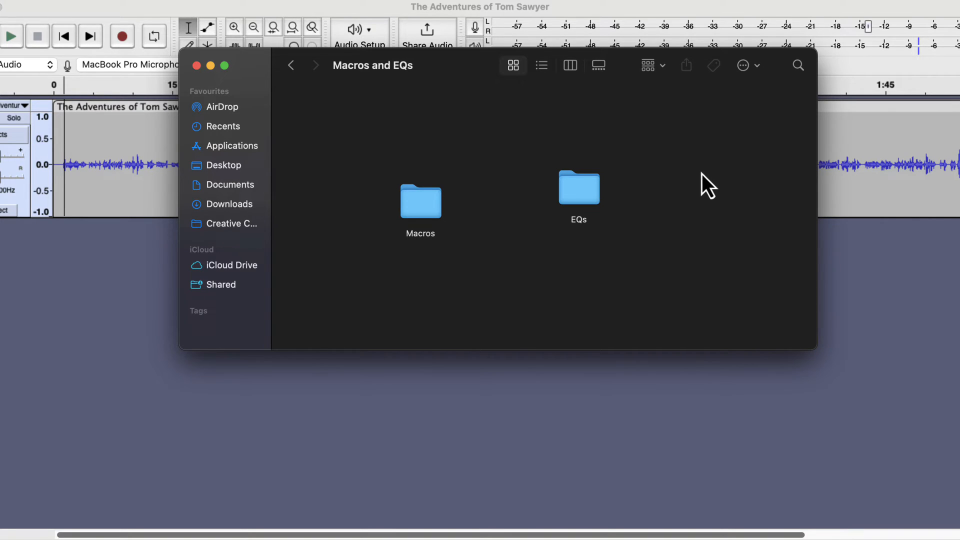
left_click(578, 188)
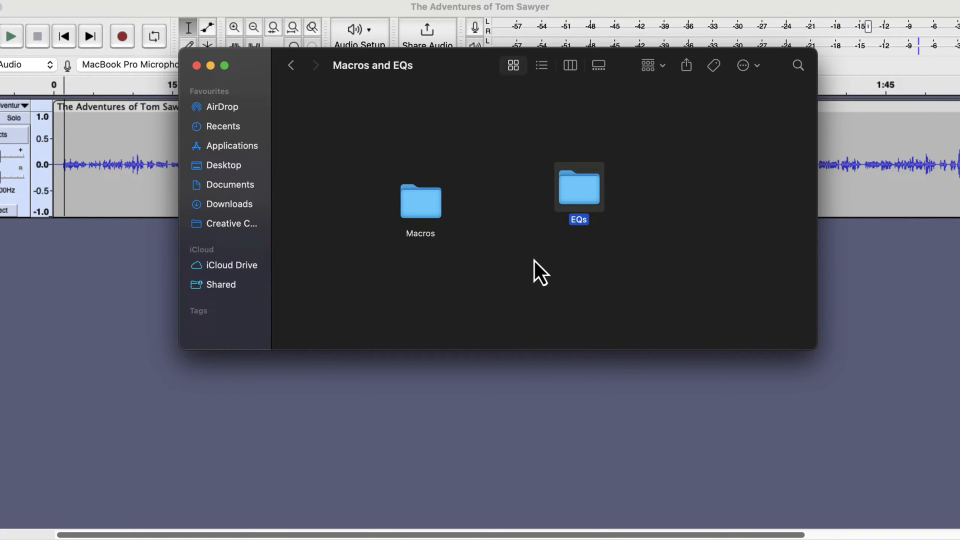
double_click(578, 188)
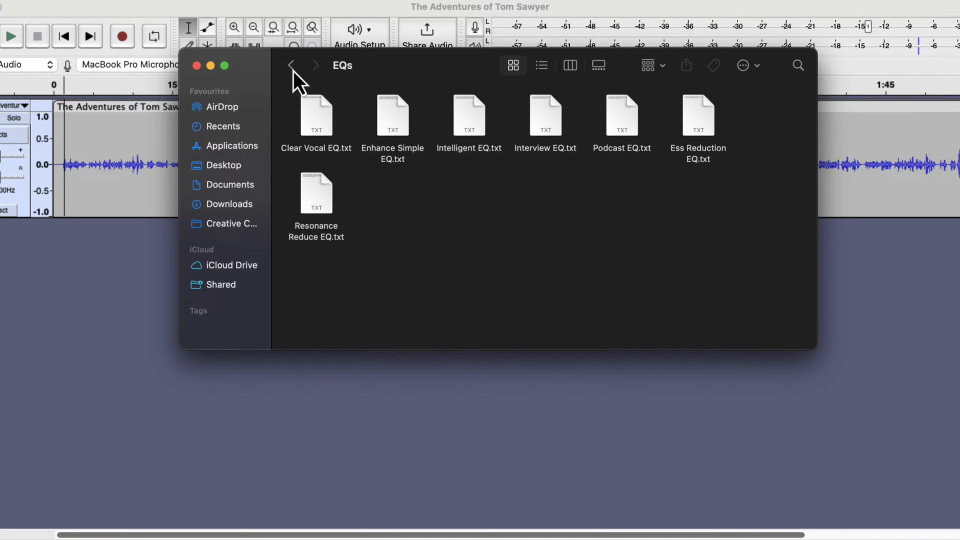
- Go back, view the Macros folder's macro txt files, and close the Finder window
left_click(291, 65)
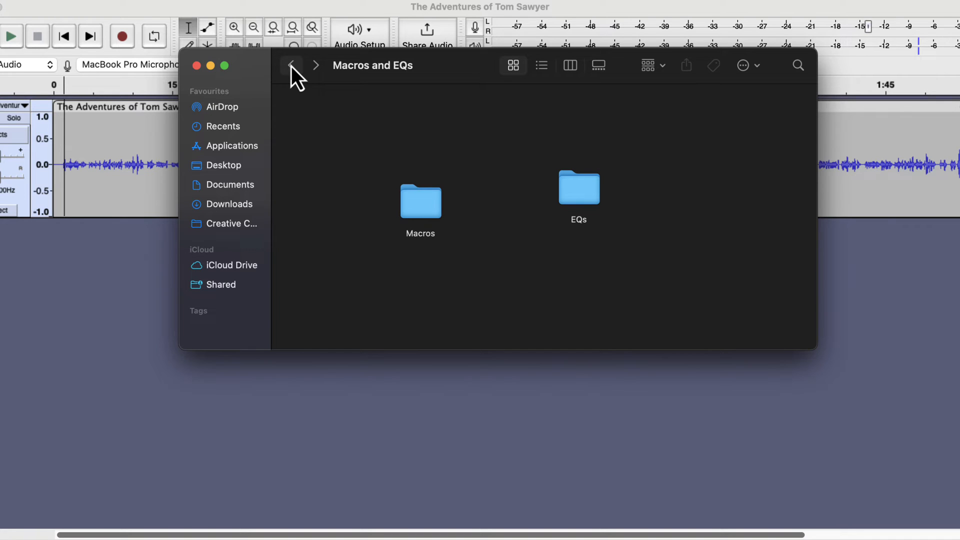
left_click(420, 202)
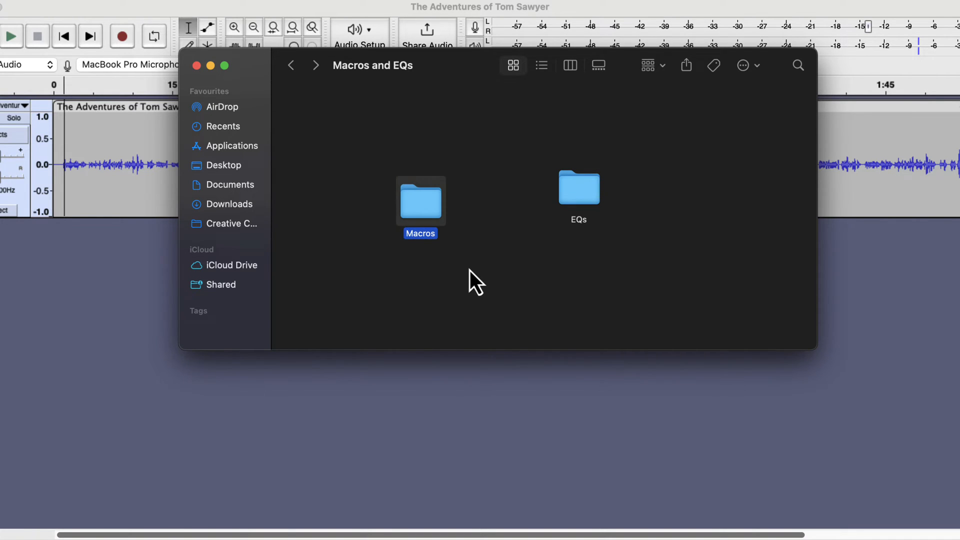
double_click(420, 202)
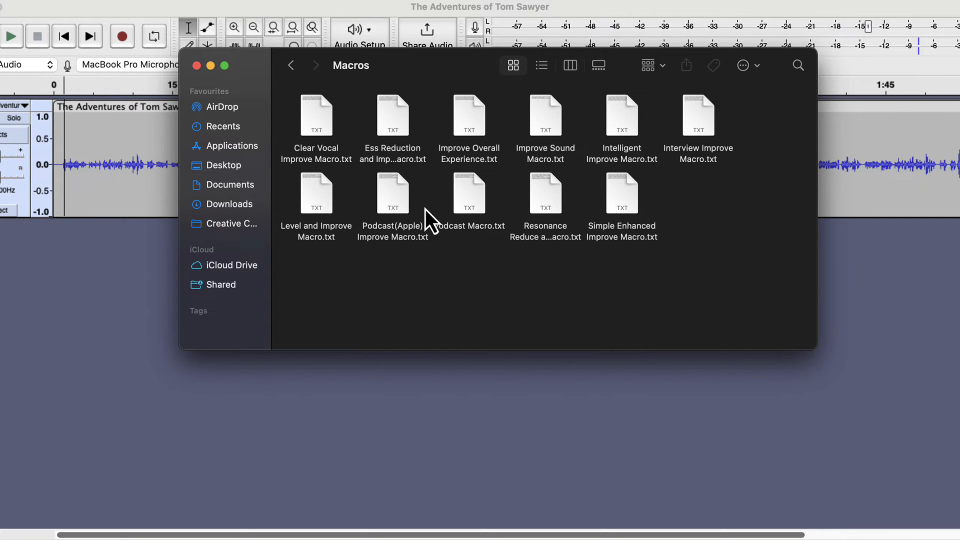
mouse_move(418, 211)
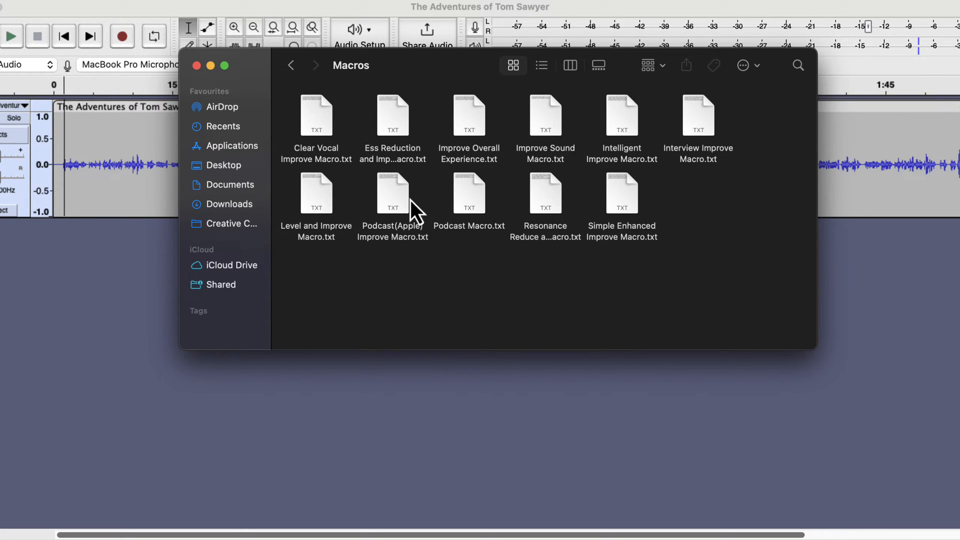
left_click(197, 65)
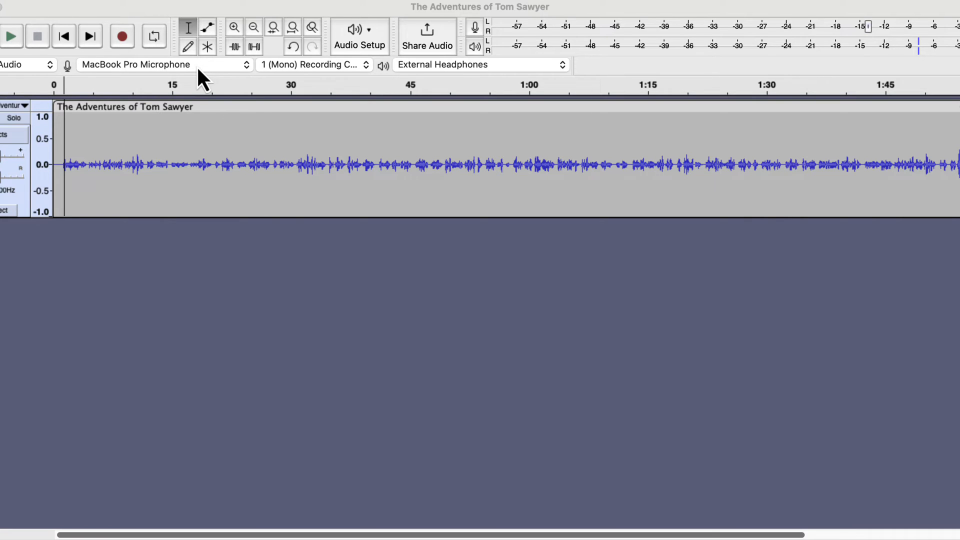
mouse_move(395, 136)
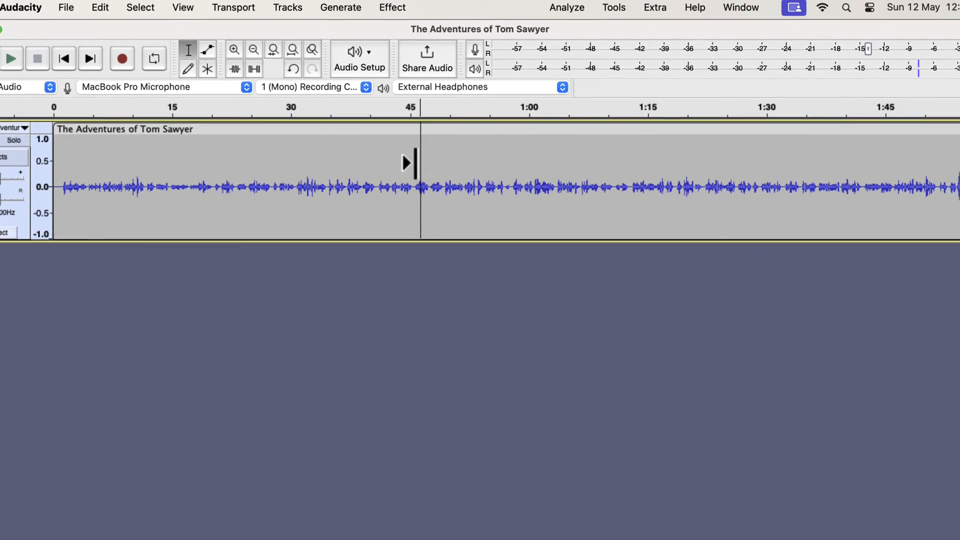
- Bring up the Manage Macros dialog from the Tools menu
left_click(613, 10)
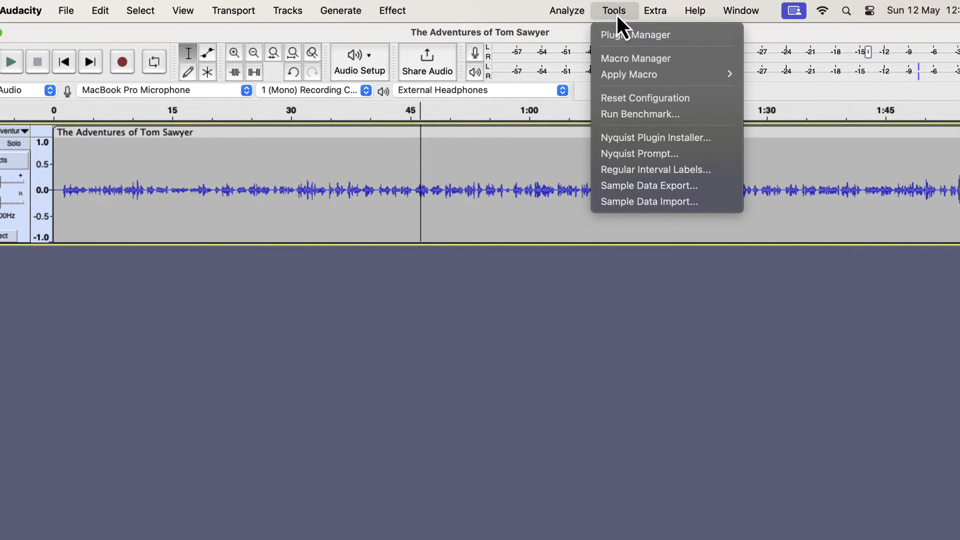
left_click(635, 58)
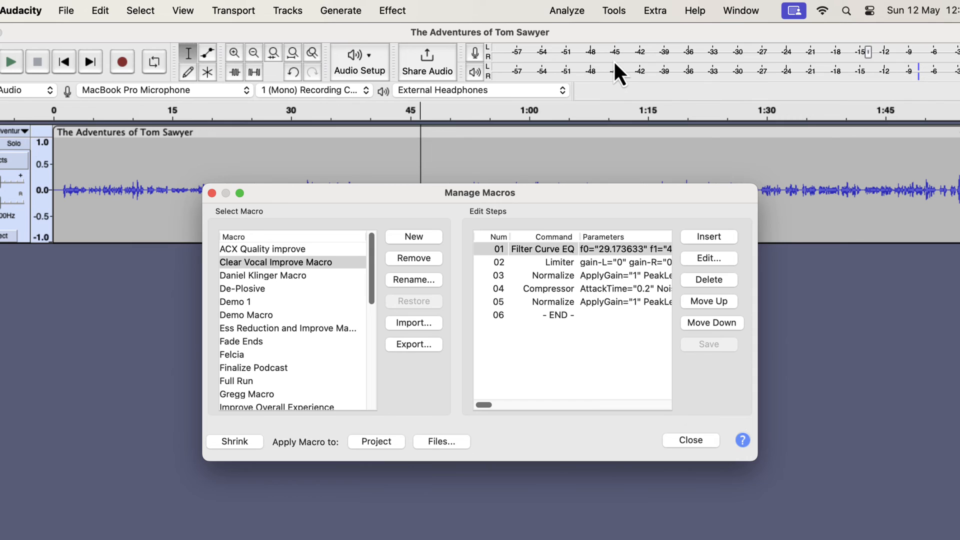
mouse_move(619, 70)
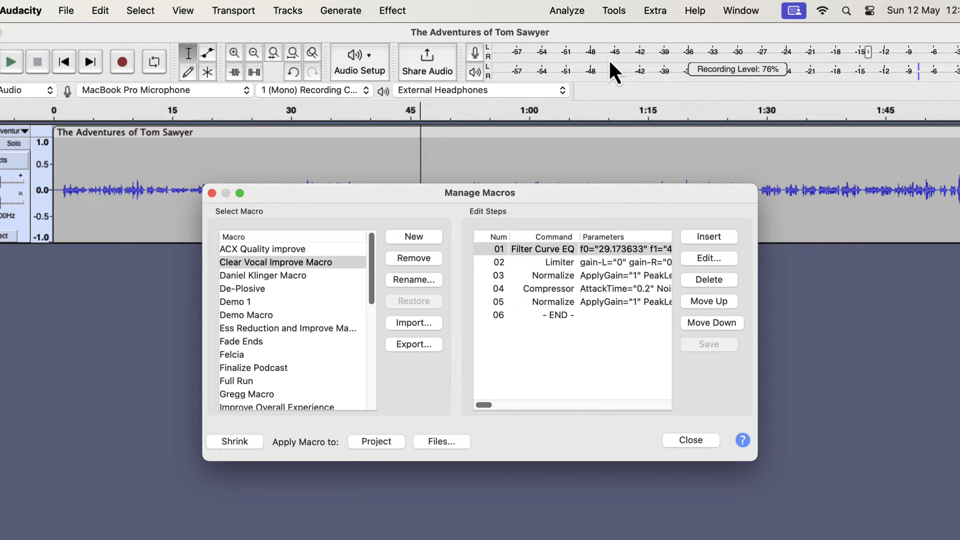
mouse_move(405, 344)
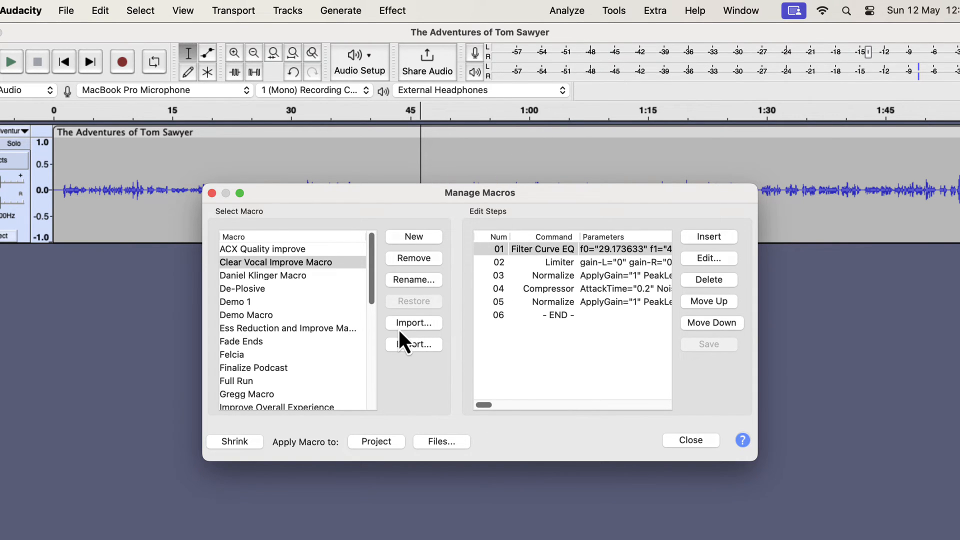
- Import Clear Vocal Improve Macro.txt from the Macros subfolder into the macro list
left_click(414, 322)
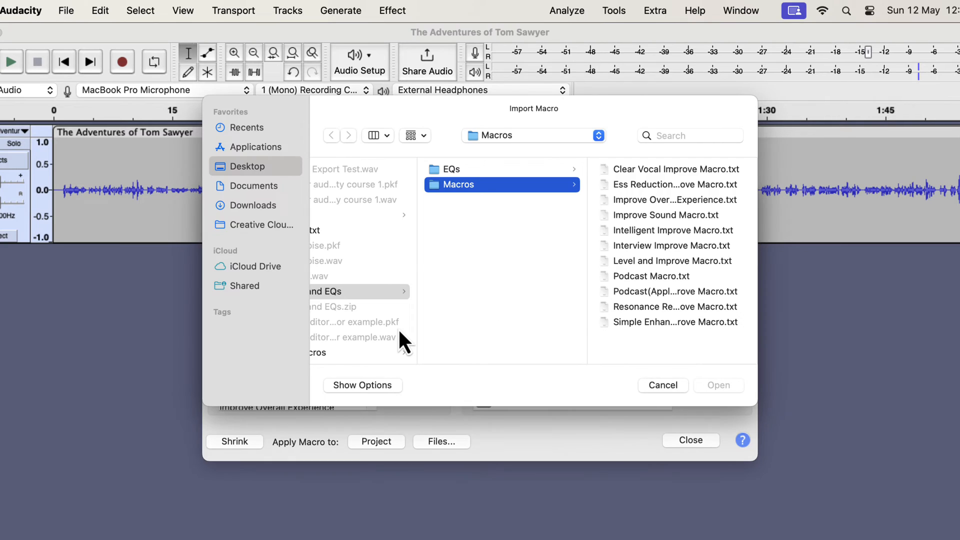
mouse_move(354, 321)
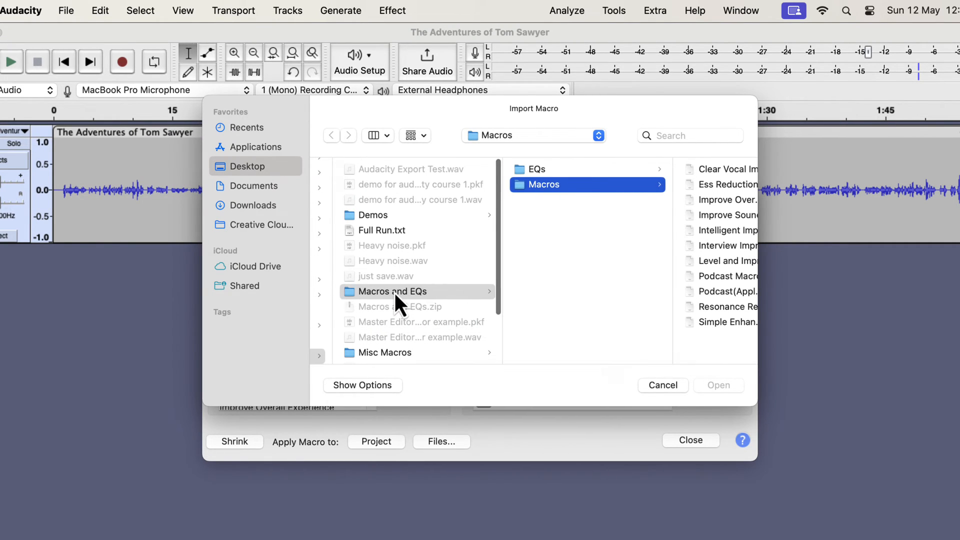
left_click(392, 291)
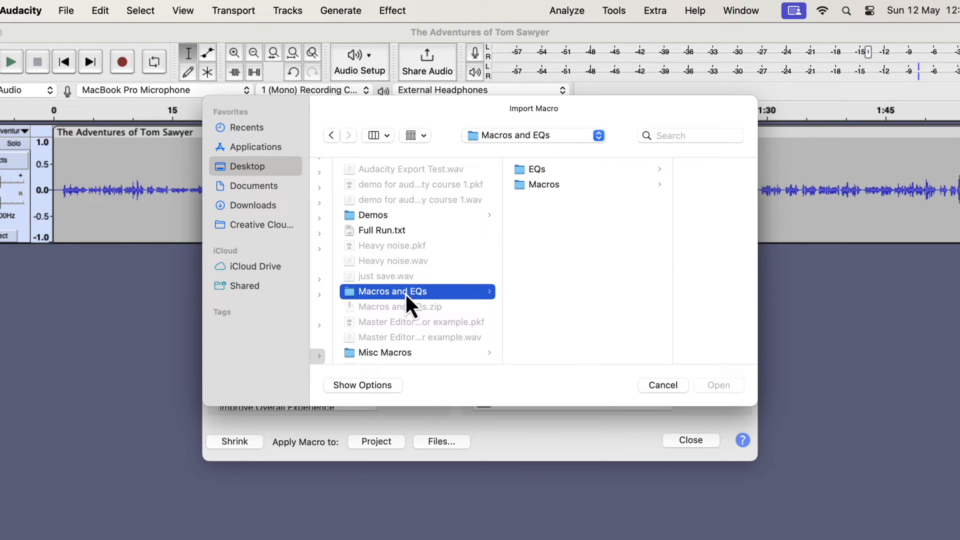
mouse_move(557, 199)
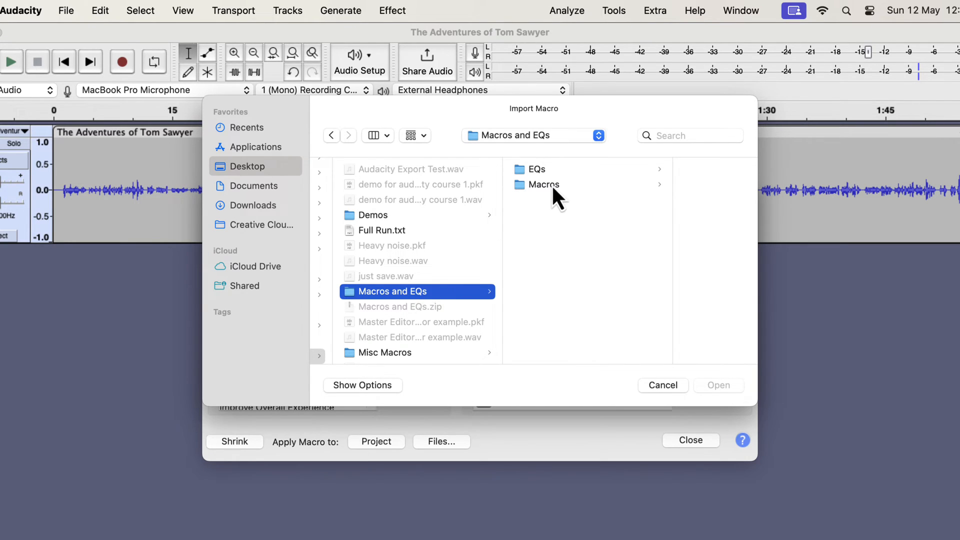
left_click(545, 185)
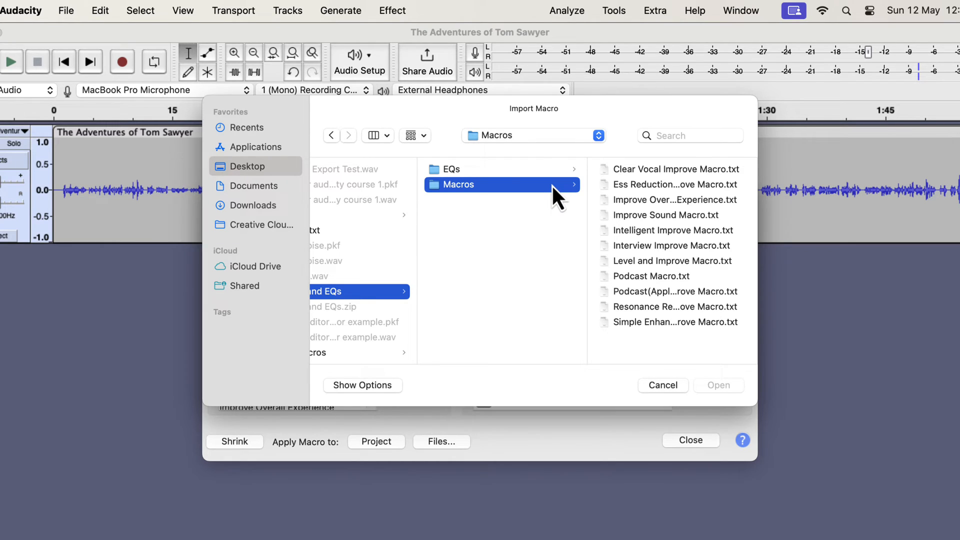
left_click(673, 169)
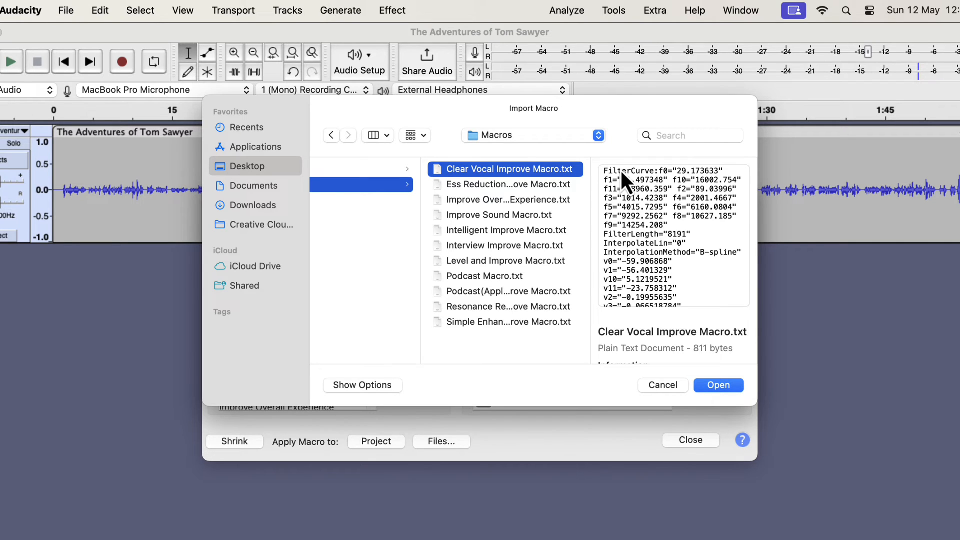
left_click(718, 385)
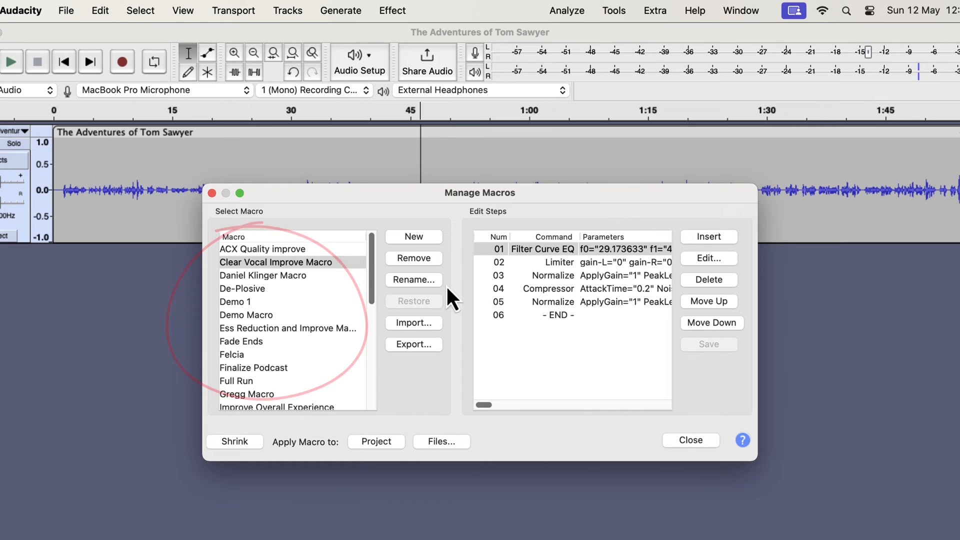
- Import Ess Reduction and Improve Macro.txt, replace the existing macro, and review its seven steps
left_click(413, 322)
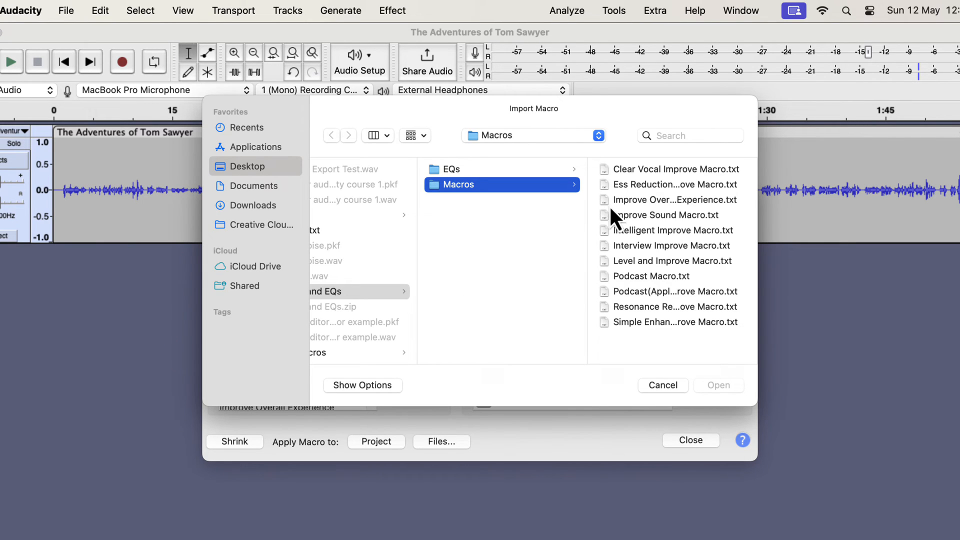
left_click(673, 184)
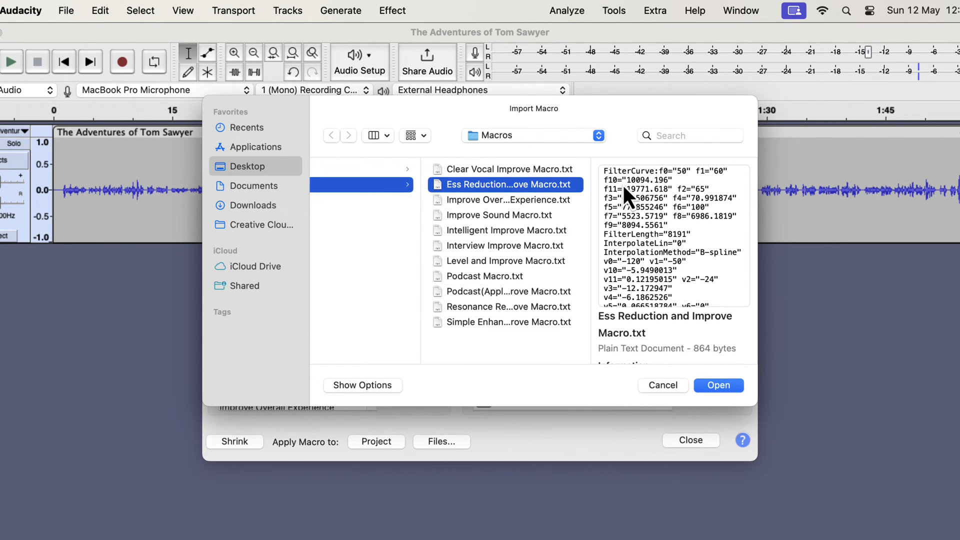
mouse_move(641, 228)
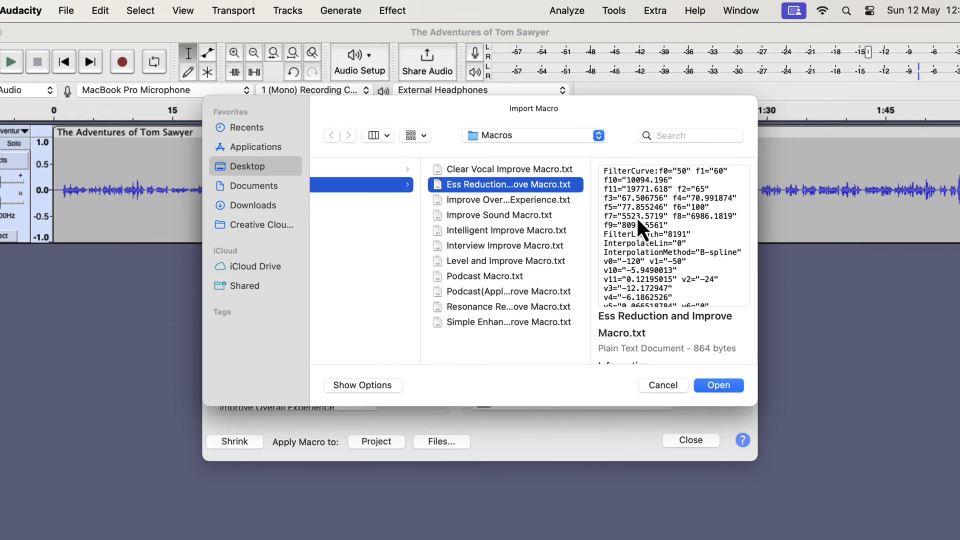
left_click(717, 385)
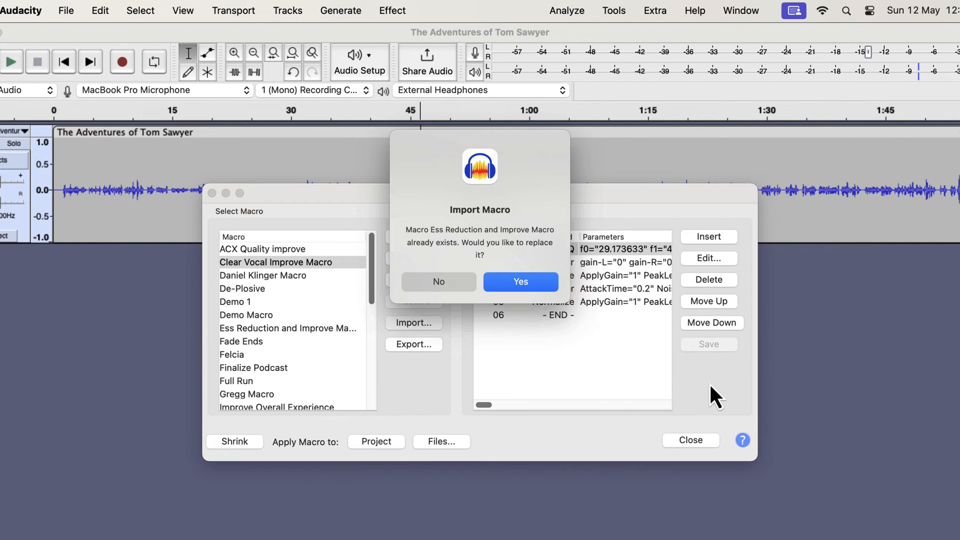
left_click(520, 282)
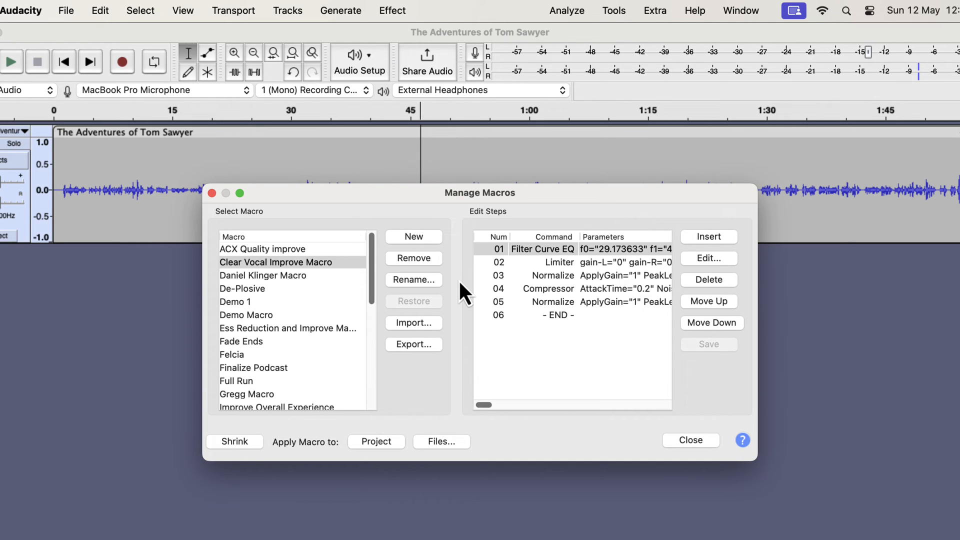
mouse_move(317, 324)
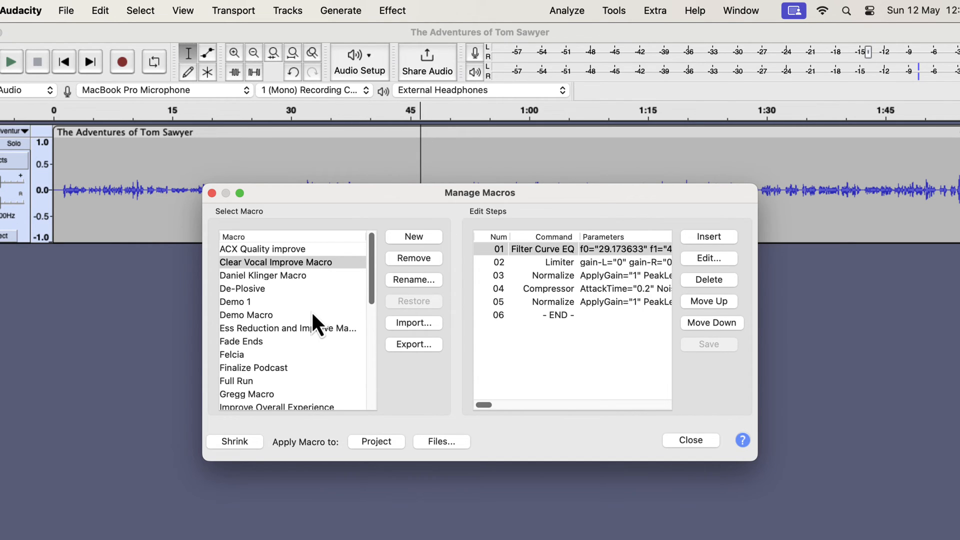
left_click(288, 328)
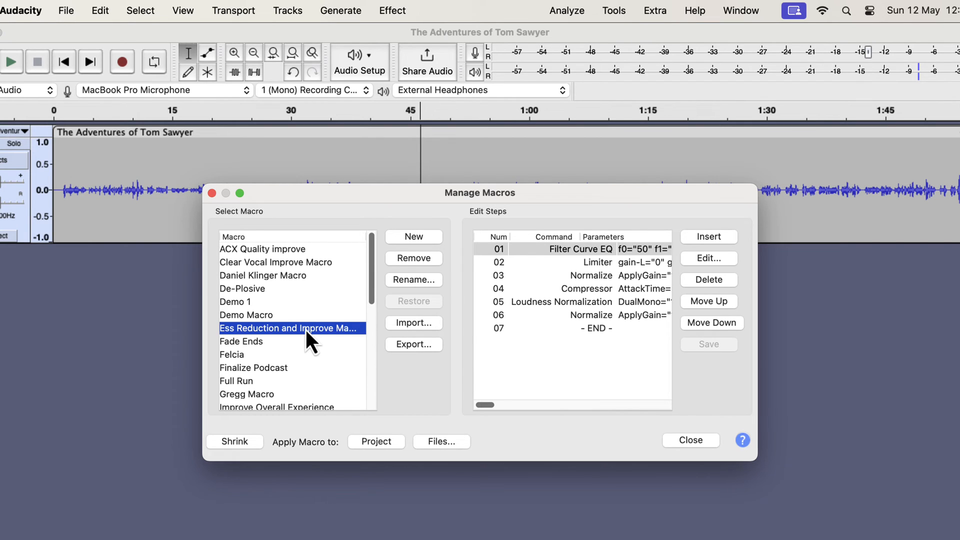
- Remove Improve Sound Macro from the macro list and confirm the deletion
scroll("down", 3)
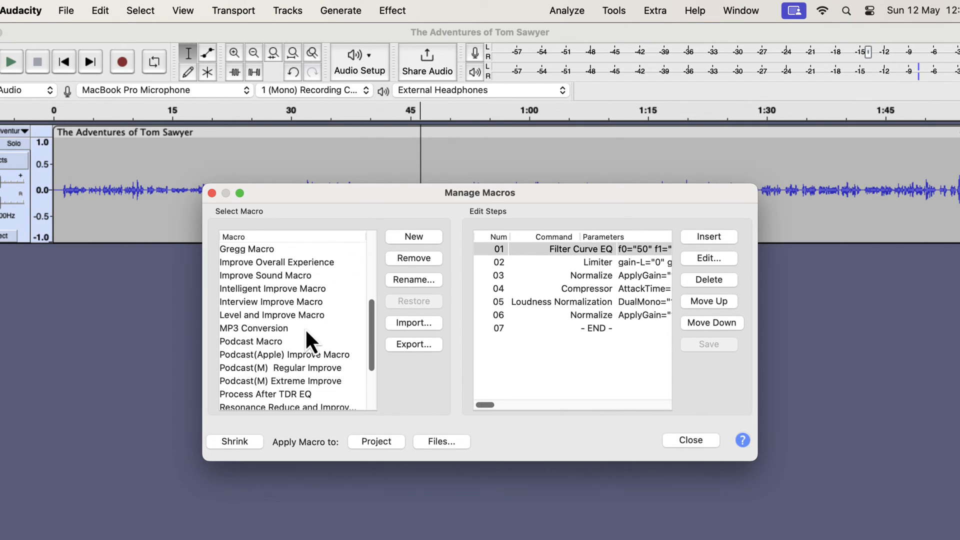
mouse_move(300, 288)
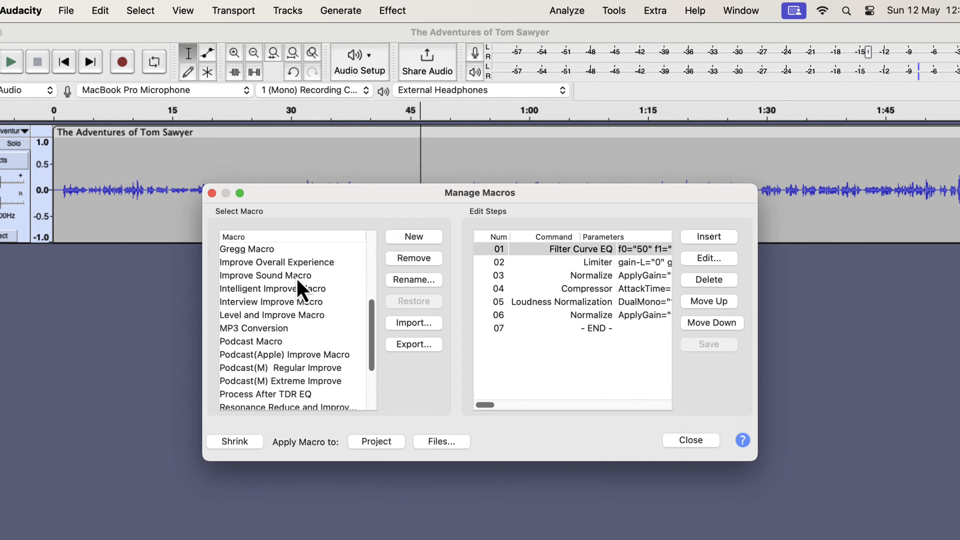
left_click(266, 276)
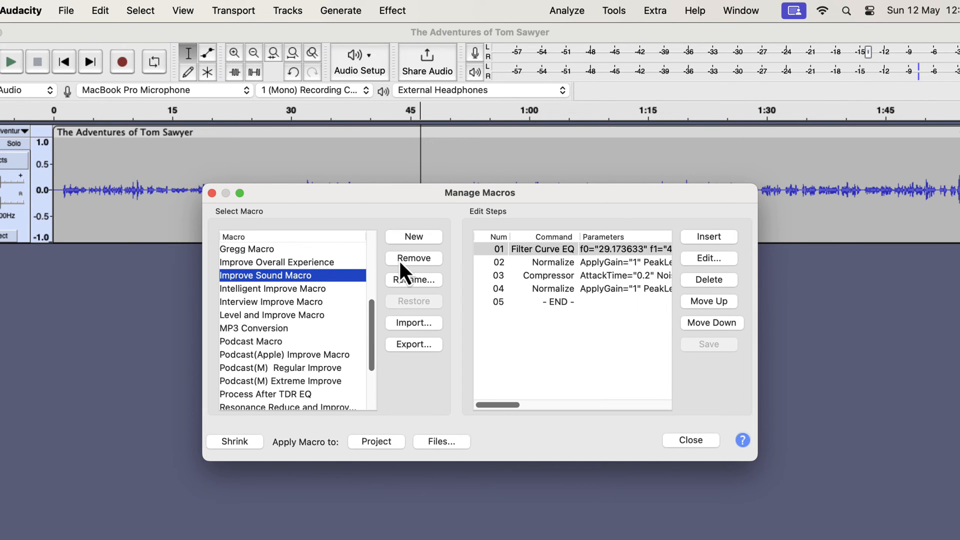
left_click(415, 258)
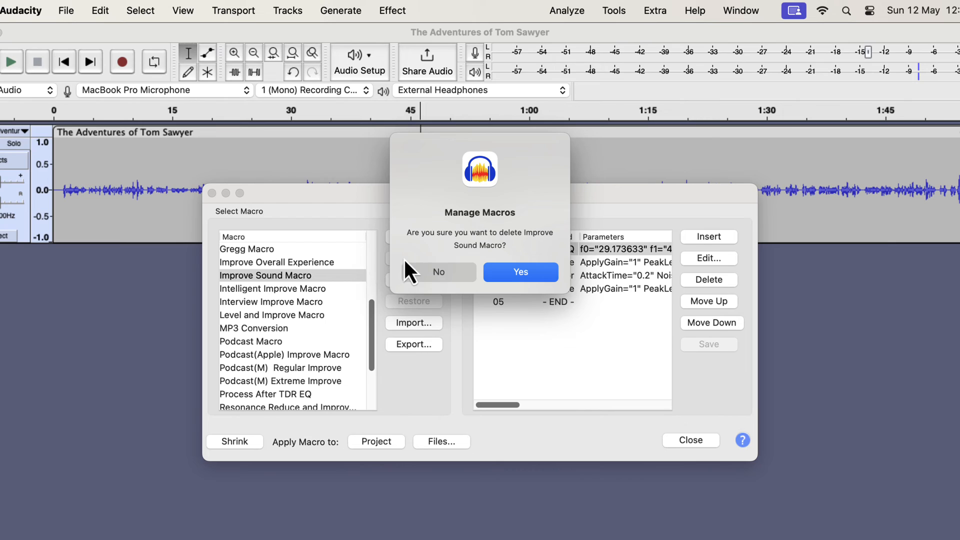
left_click(519, 271)
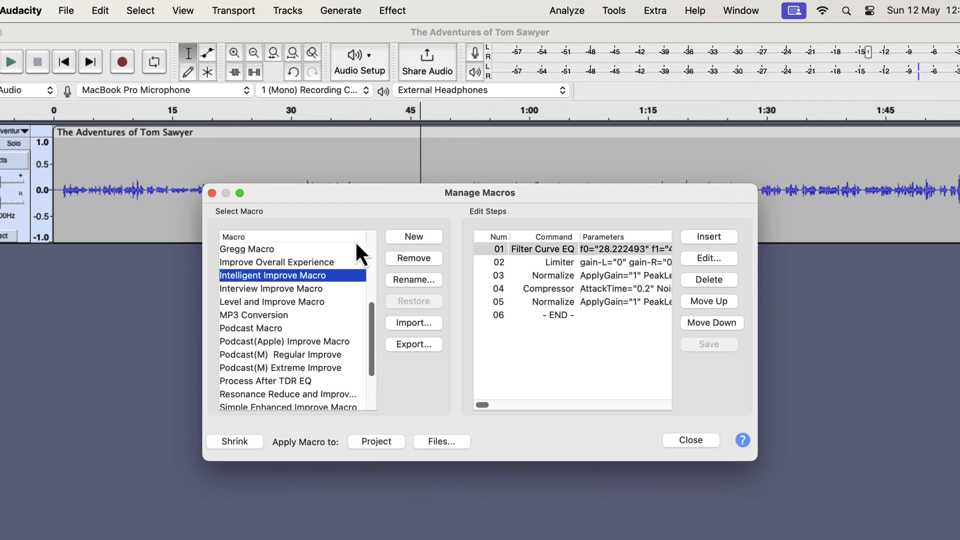
- Close the macro manager and browse the Tools > Apply Macro list to confirm the imported macros appear
left_click(690, 439)
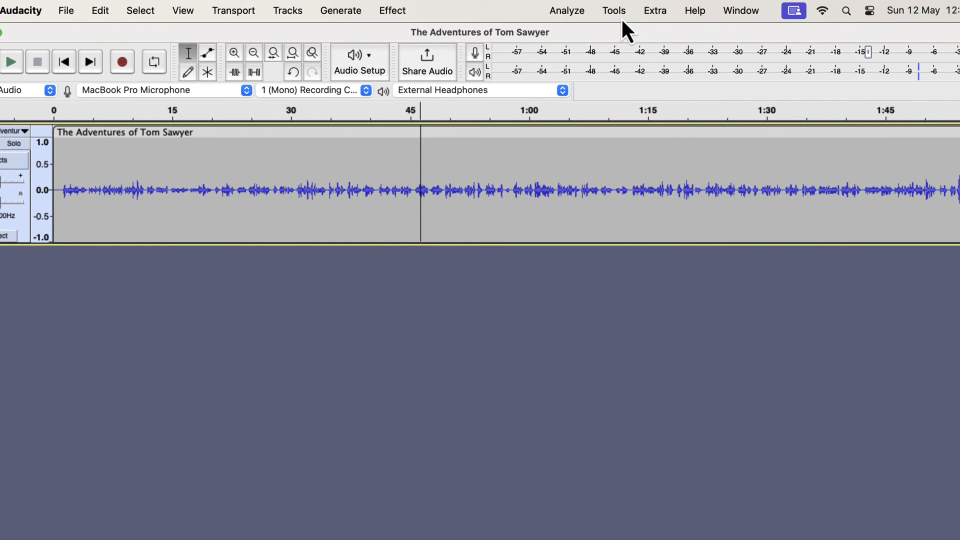
left_click(614, 11)
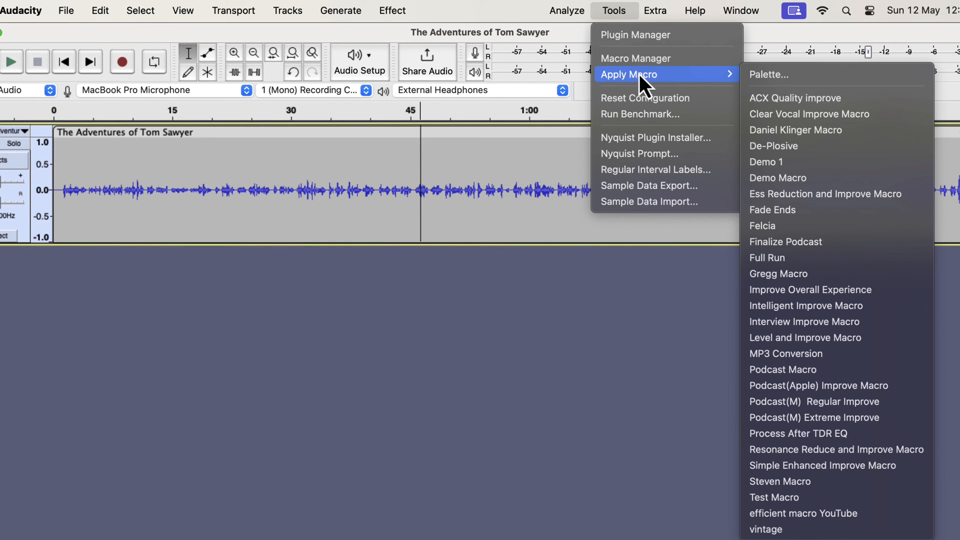
mouse_move(837, 114)
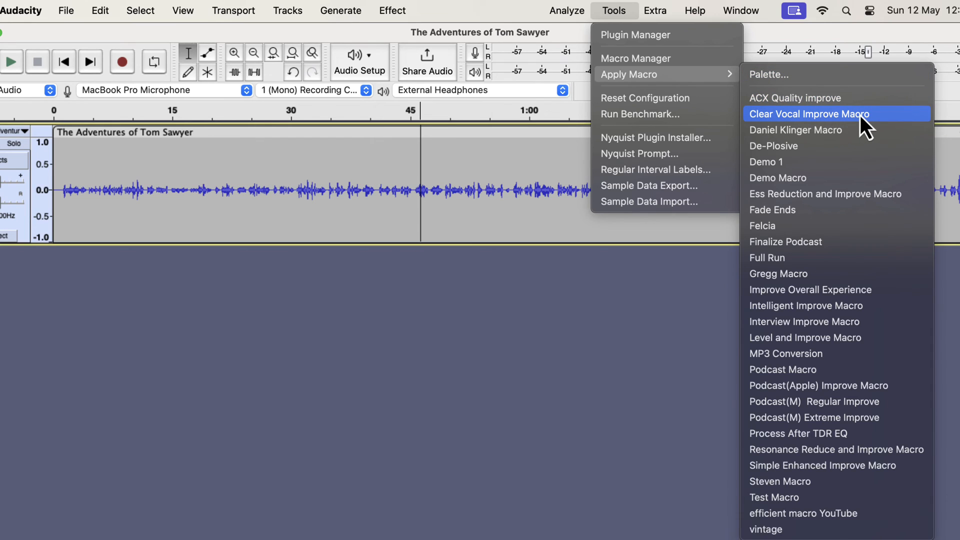
mouse_move(837, 193)
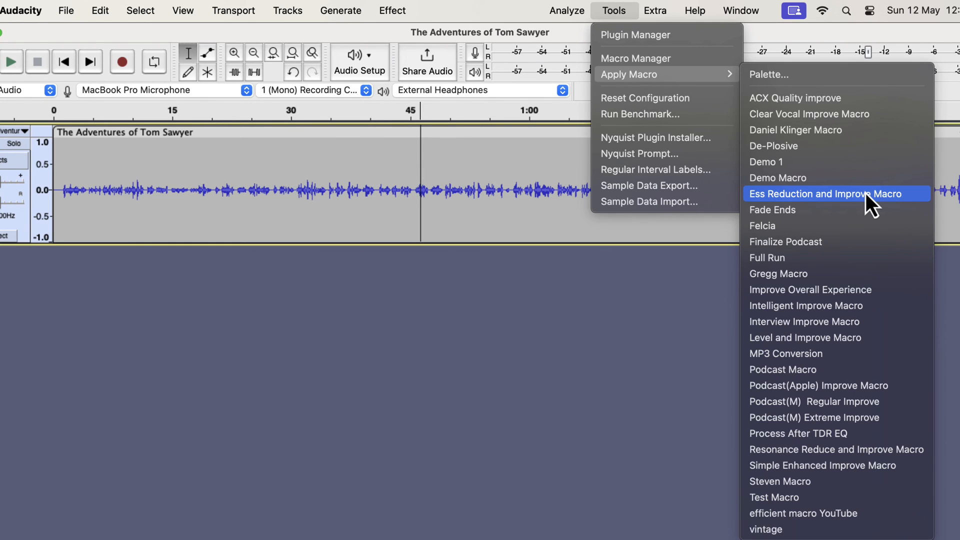
left_click(835, 193)
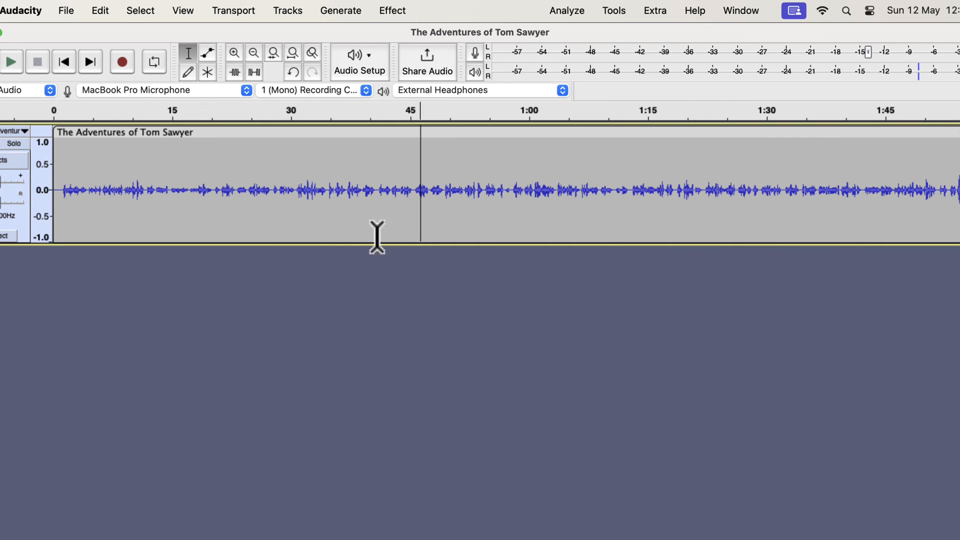
- Select the Tom Sawyer audio track and show the Apply Macro submenu for it
left_click(355, 202)
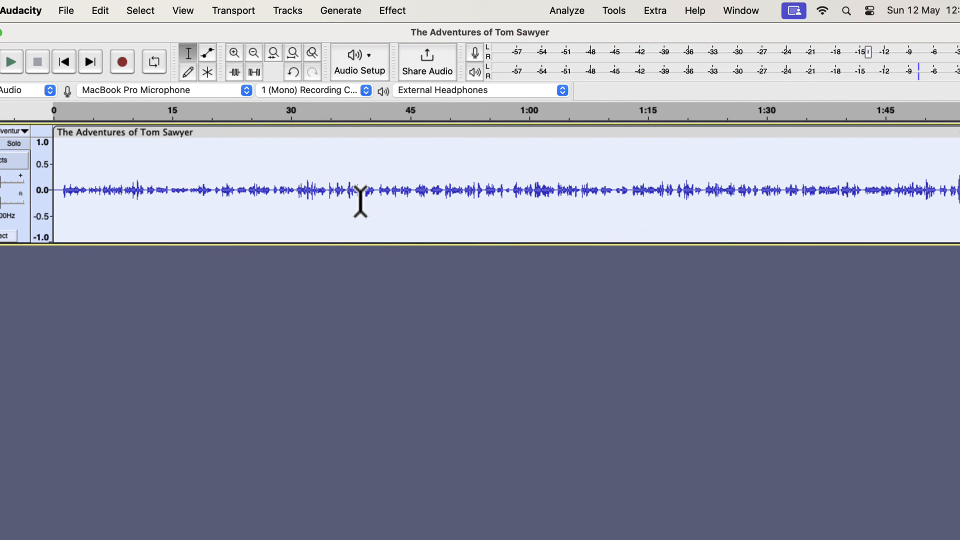
left_click(614, 11)
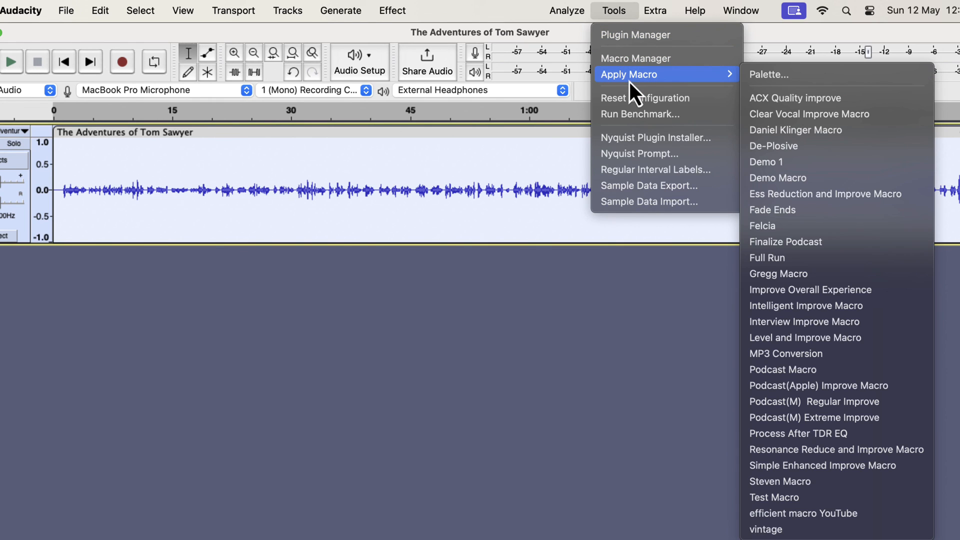
mouse_move(778, 127)
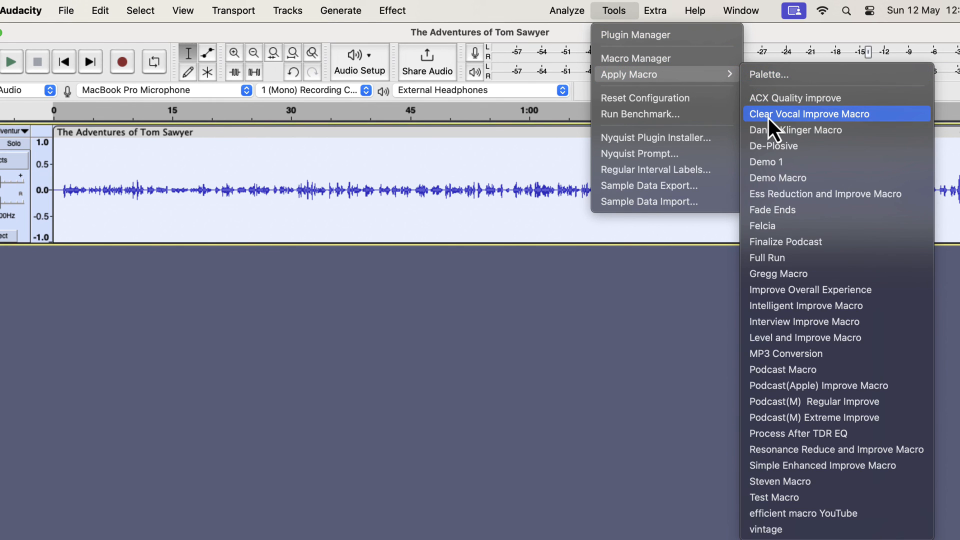
mouse_move(857, 129)
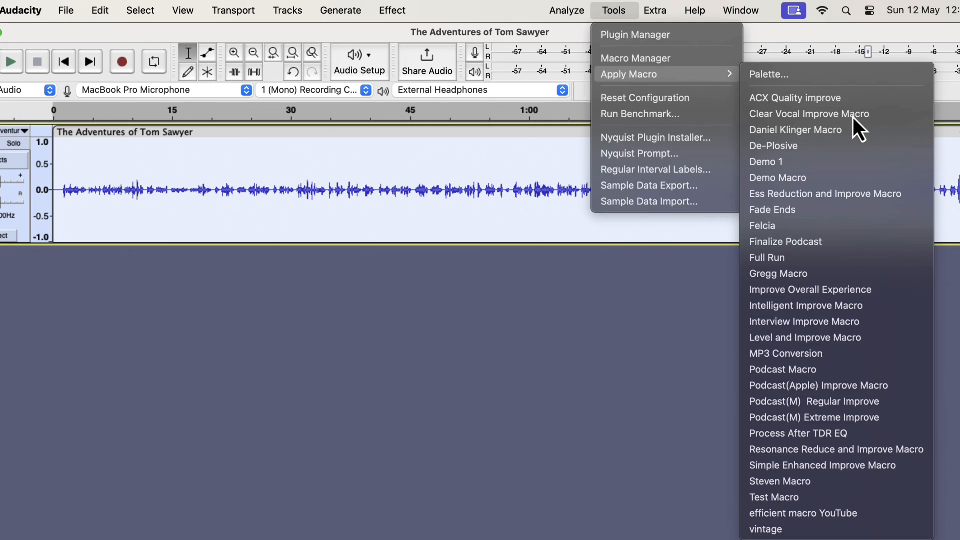